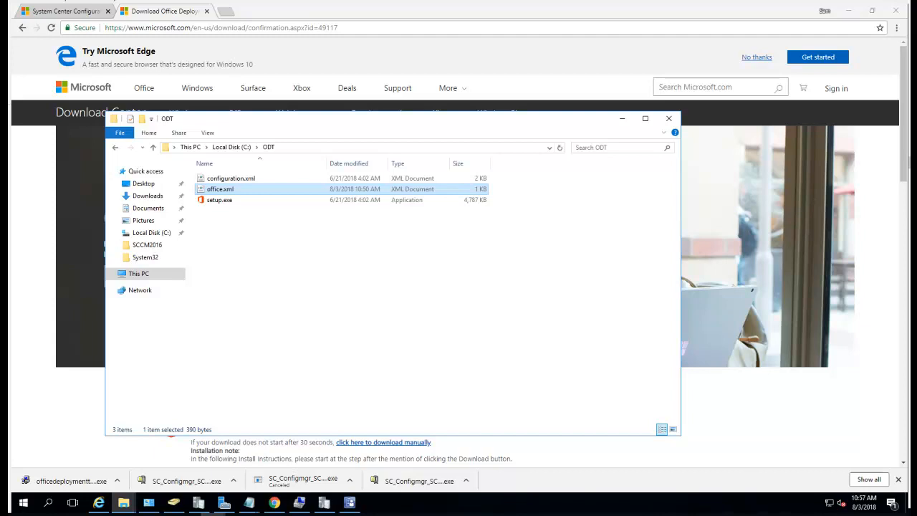
{"action": "mouse_move", "coordinate": [232, 12]}
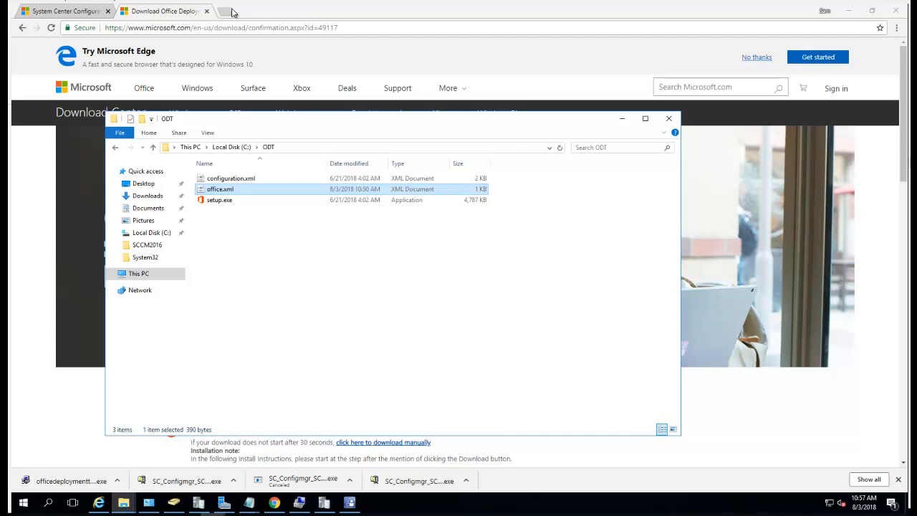
Step: Show the Office 2016 easy fix and manual uninstall options in the Uninstall Office article
{"action": "left_click", "coordinate": [230, 11]}
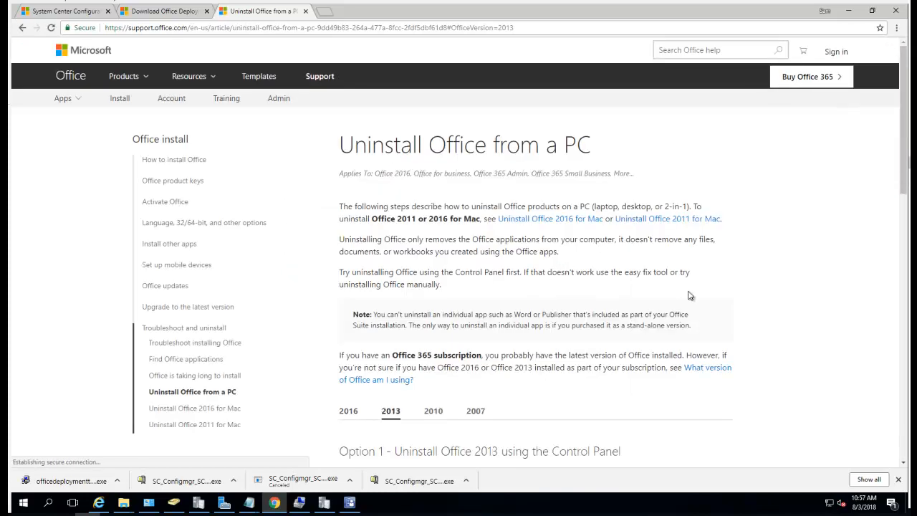
{"action": "scroll", "scroll_direction": "down", "scroll_amount": 3}
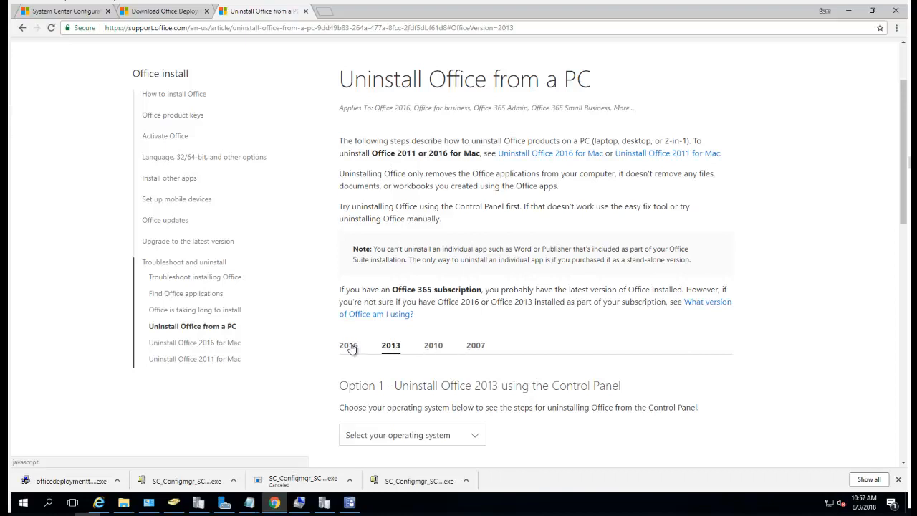
{"action": "left_click", "coordinate": [348, 344]}
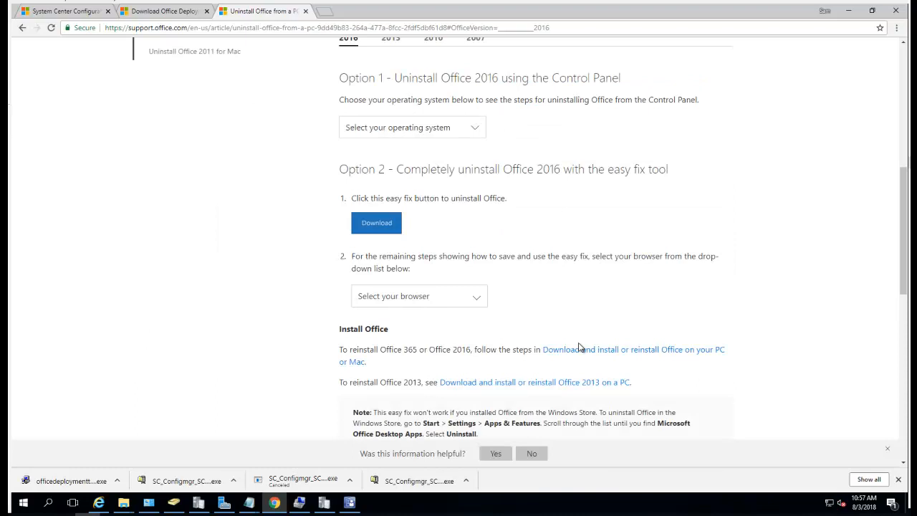
{"action": "scroll", "scroll_direction": "down", "scroll_amount": 3}
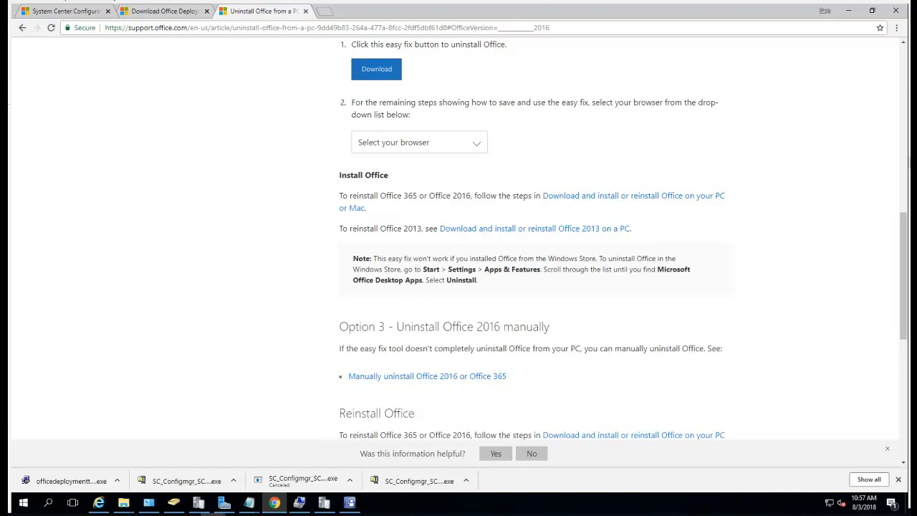
{"action": "mouse_move", "coordinate": [328, 20]}
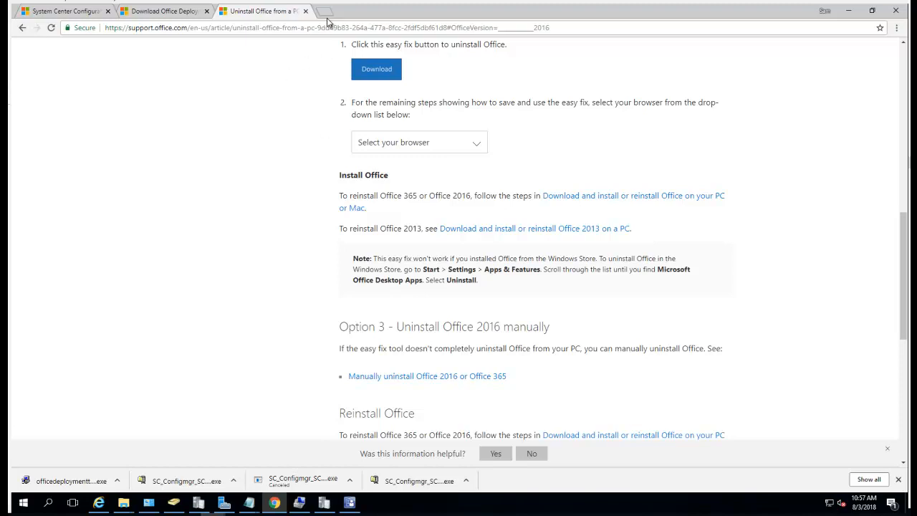
Step: View the Remove-PreviousOfficeInstalls repository, then edit office.xml from the ODT folder in Notepad
{"action": "left_click", "coordinate": [327, 11]}
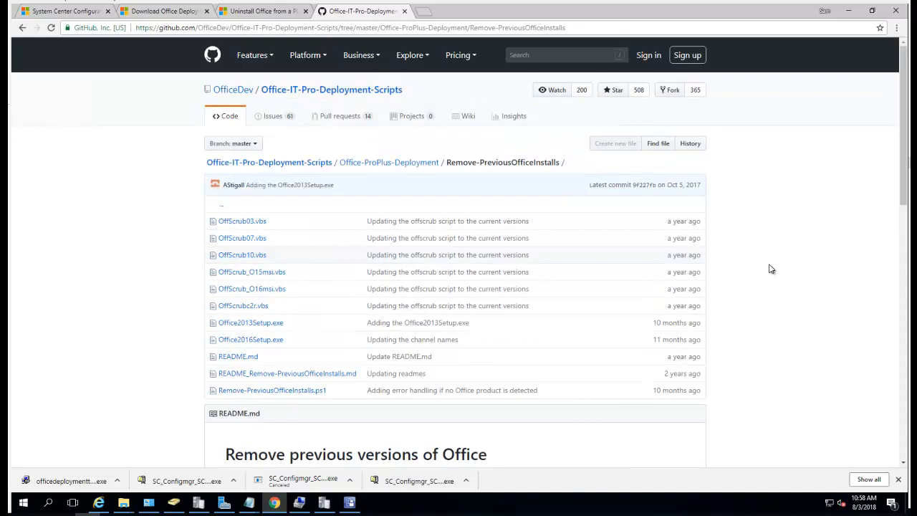
{"action": "mouse_move", "coordinate": [762, 328]}
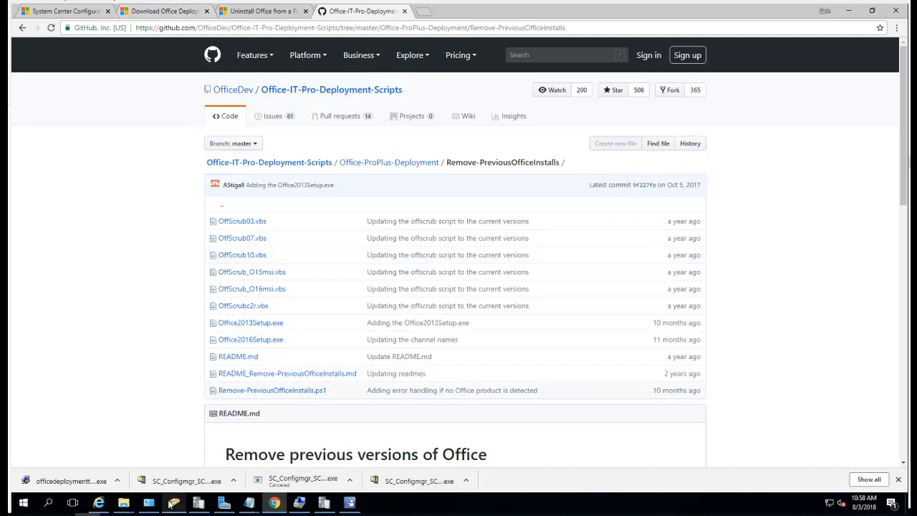
{"action": "mouse_move", "coordinate": [149, 501]}
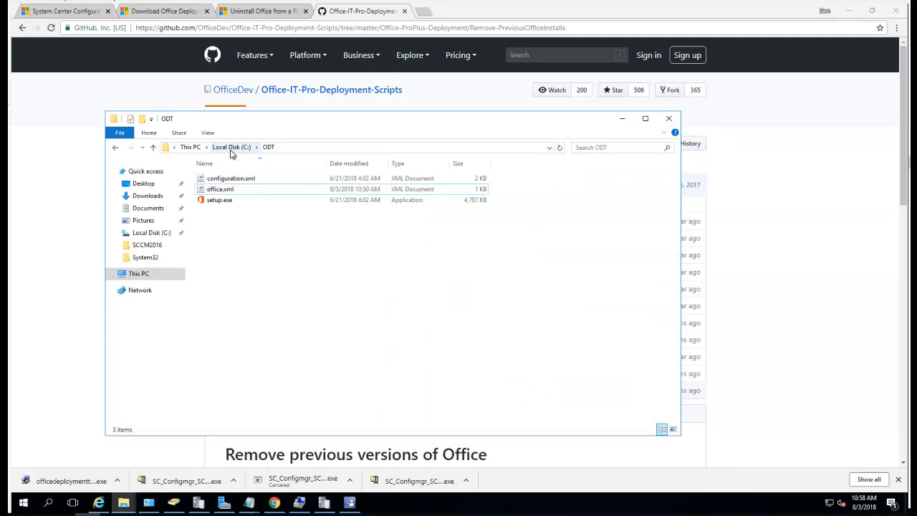
{"action": "right_click", "coordinate": [221, 189]}
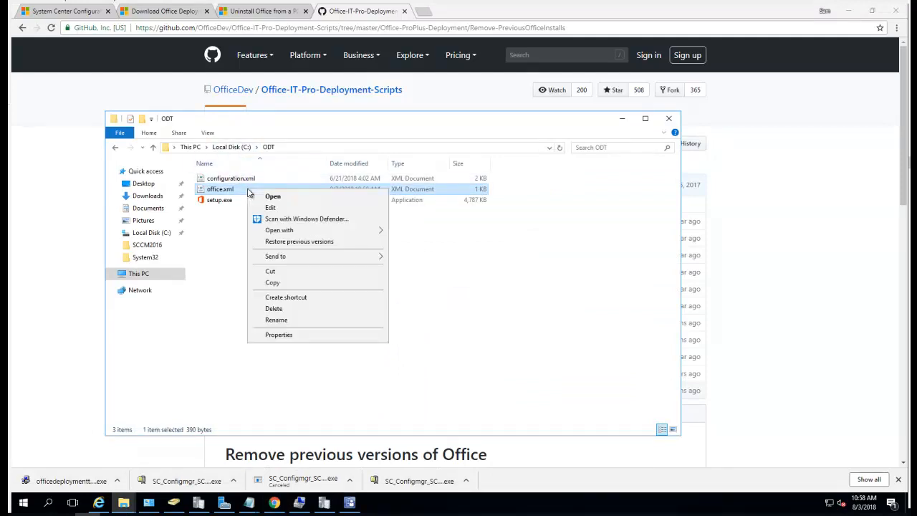
{"action": "left_click", "coordinate": [269, 207]}
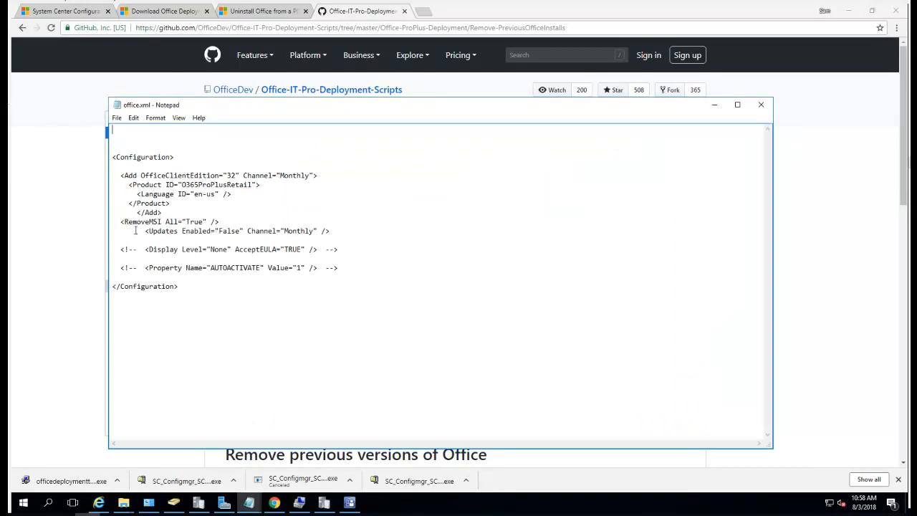
{"action": "double_click", "coordinate": [141, 221]}
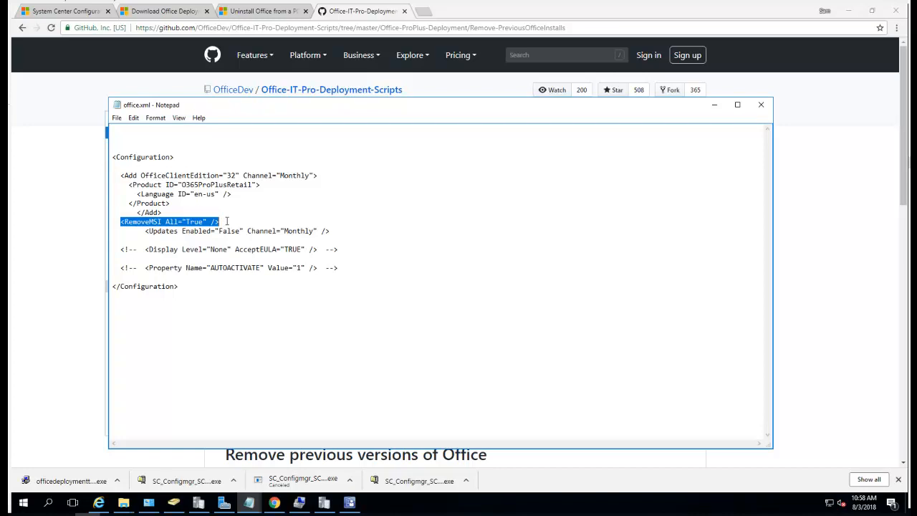
{"action": "left_click", "coordinate": [221, 221]}
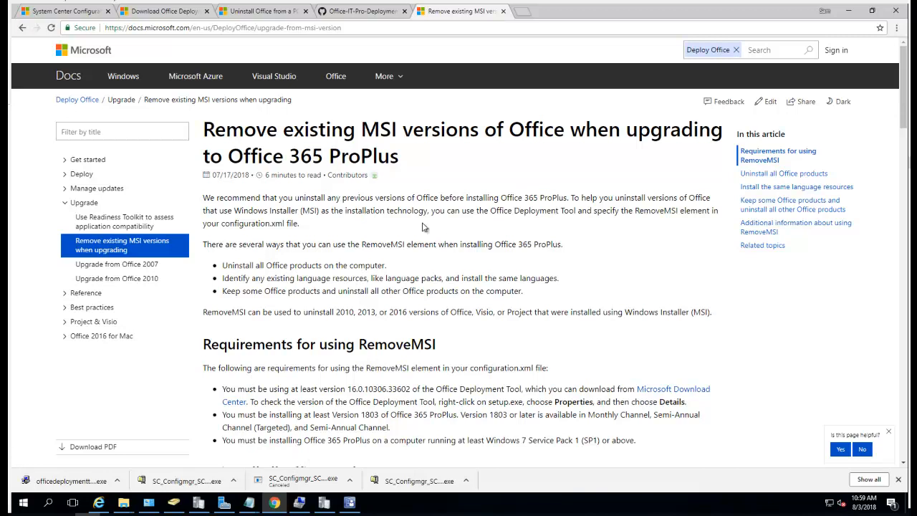
Step: Highlight the RemoveMSI All="True" example and reach the MatchPreviousMSI language resources example
{"action": "scroll", "scroll_direction": "down", "scroll_amount": 3}
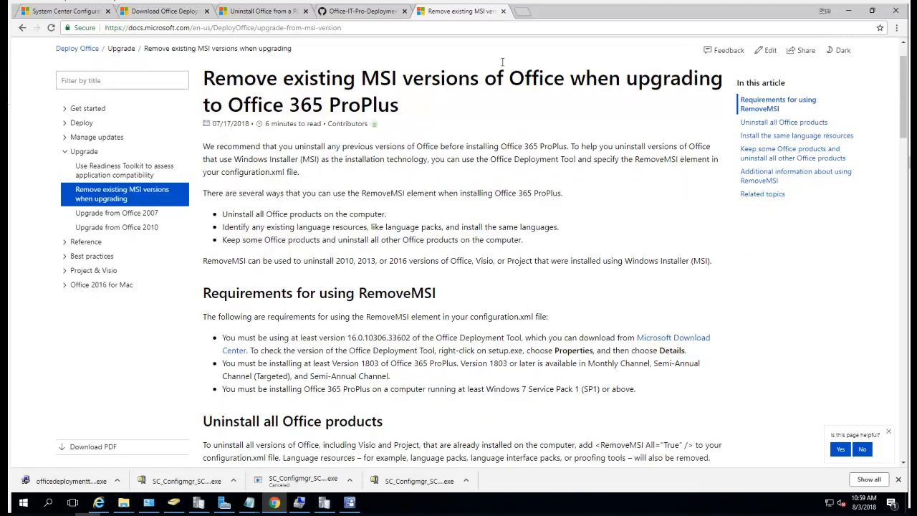
{"action": "mouse_move", "coordinate": [341, 326]}
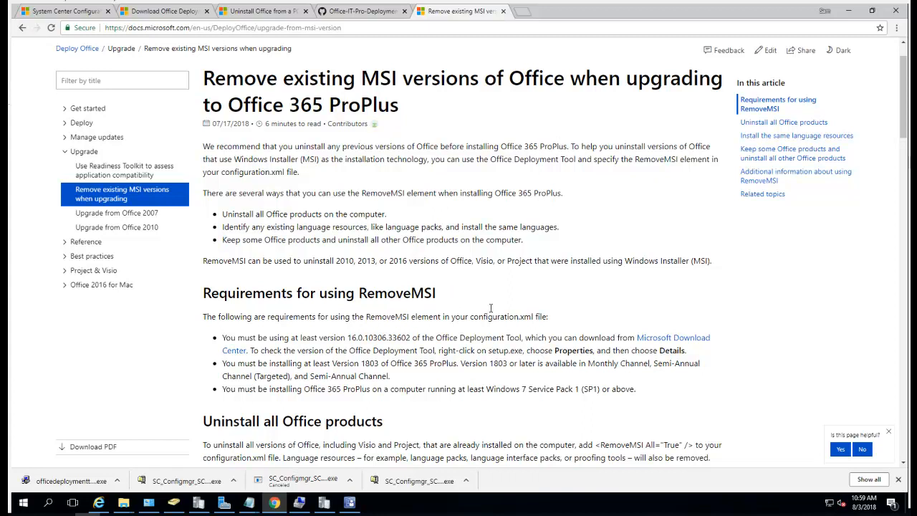
{"action": "scroll", "scroll_direction": "down", "scroll_amount": 3}
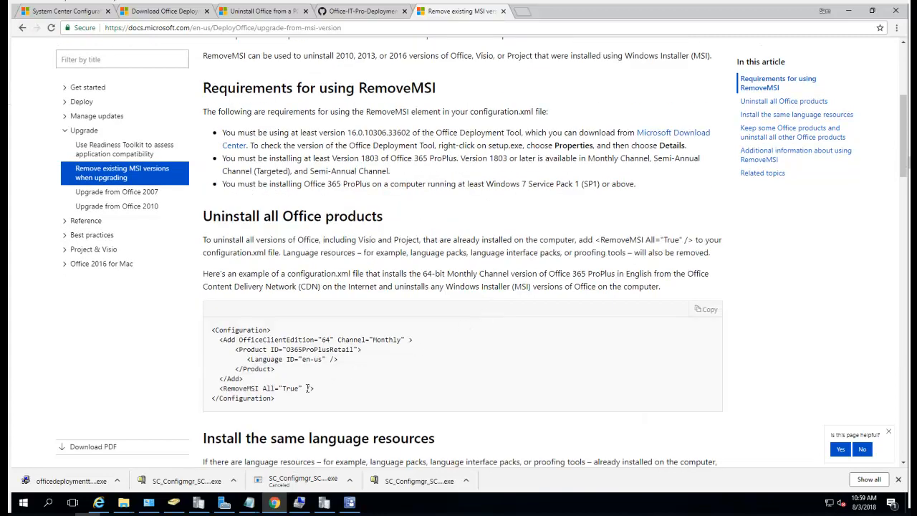
{"action": "double_click", "coordinate": [290, 387]}
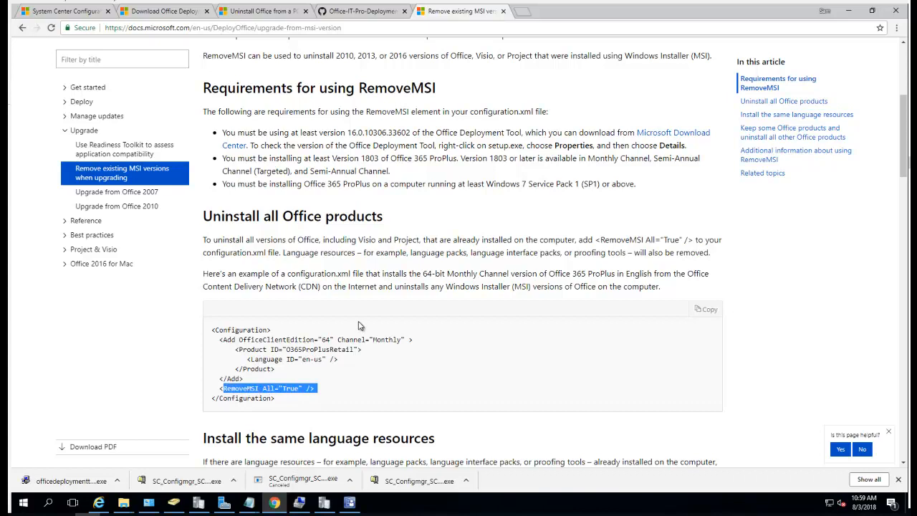
{"action": "scroll", "scroll_direction": "down", "scroll_amount": 3}
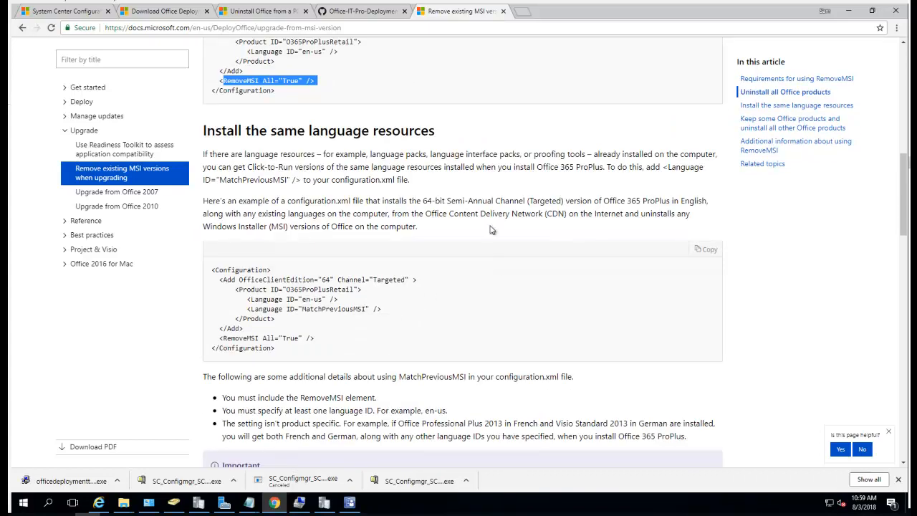
{"action": "mouse_move", "coordinate": [459, 240]}
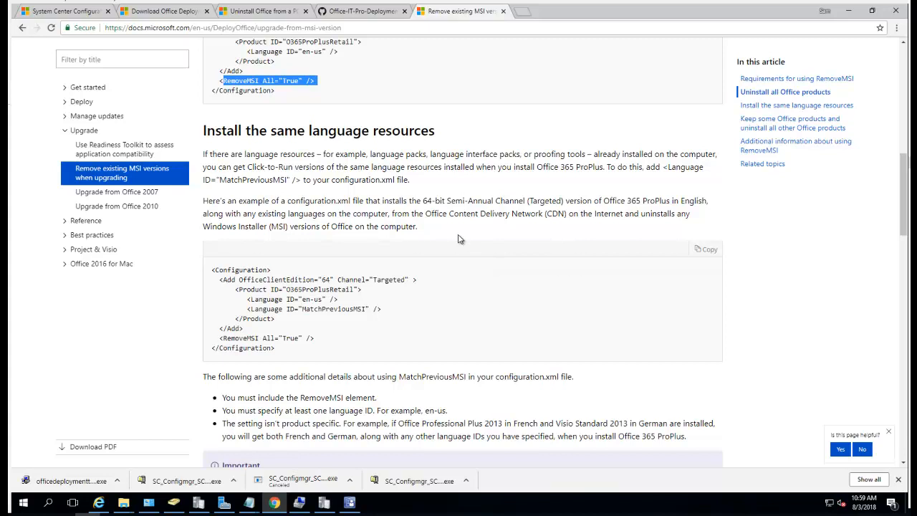
{"action": "scroll", "scroll_direction": "down", "scroll_amount": 3}
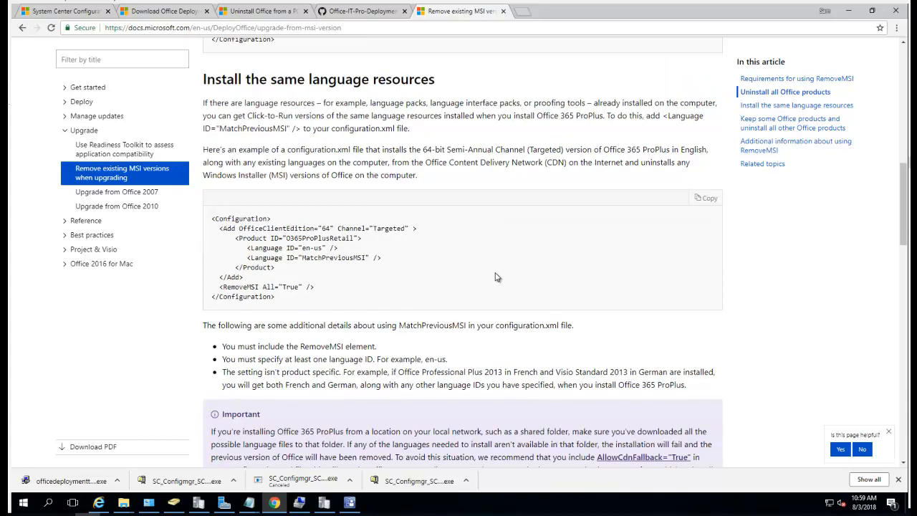